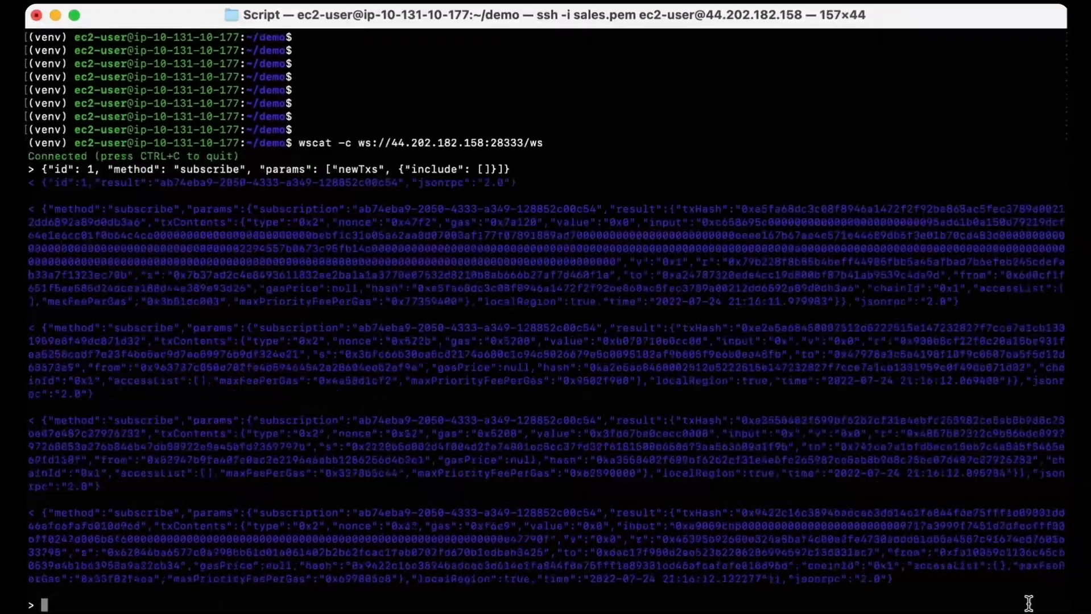
Scroll through the wscat newTxs stream output of pending transaction messages.
scroll("down", 3)
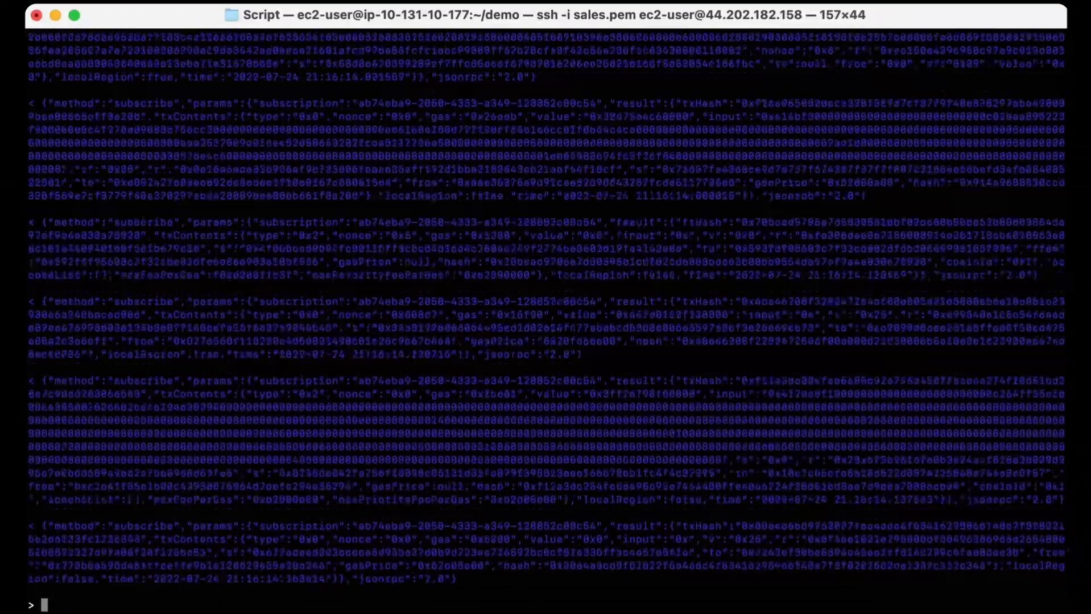
scroll("down", 3)
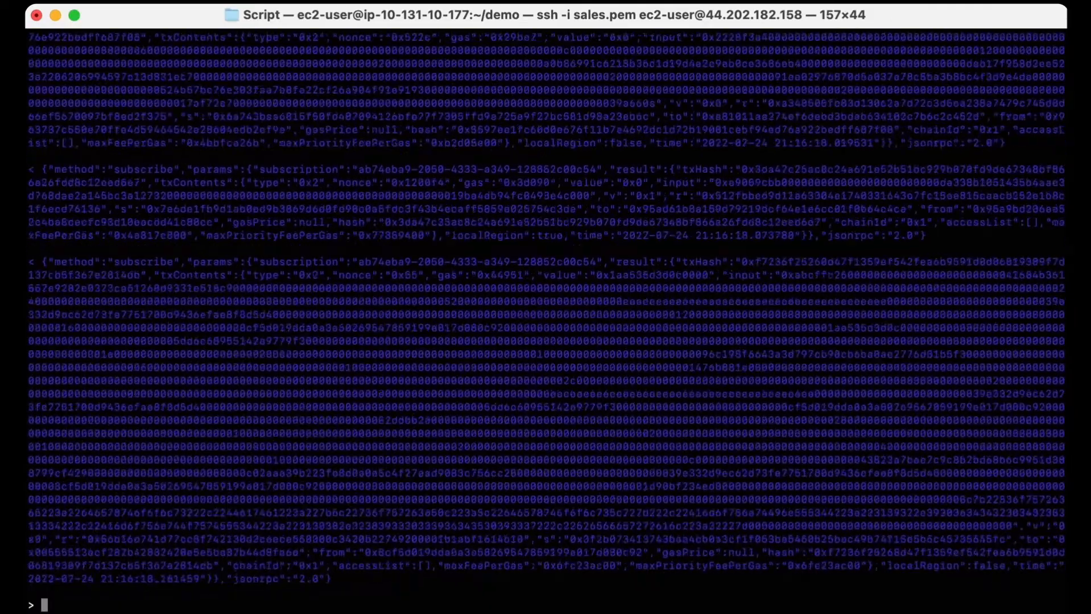
scroll("down", 3)
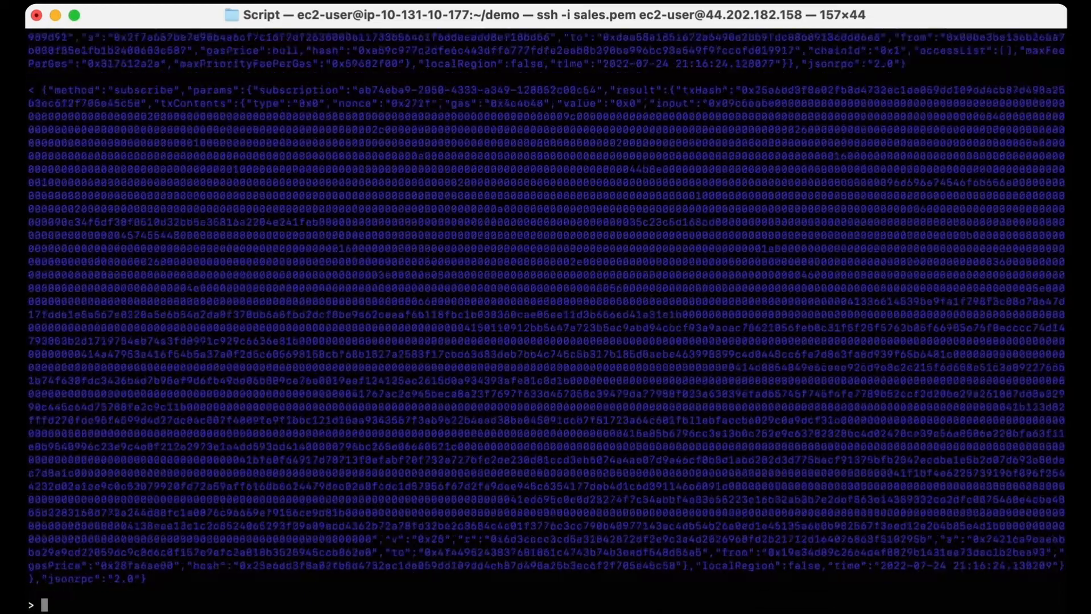
scroll("down", 3)
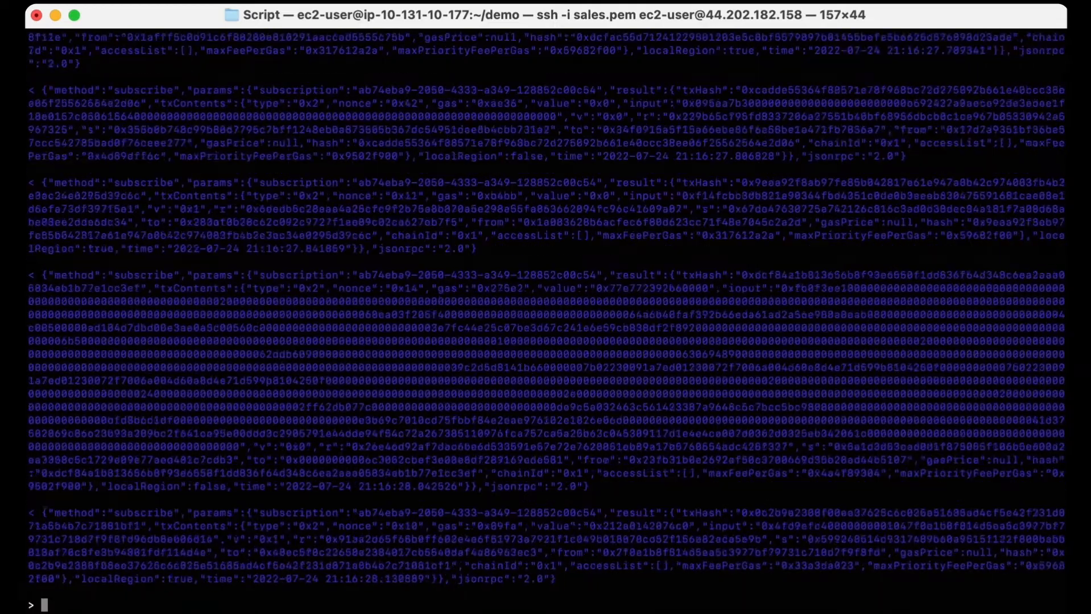
scroll("down", 3)
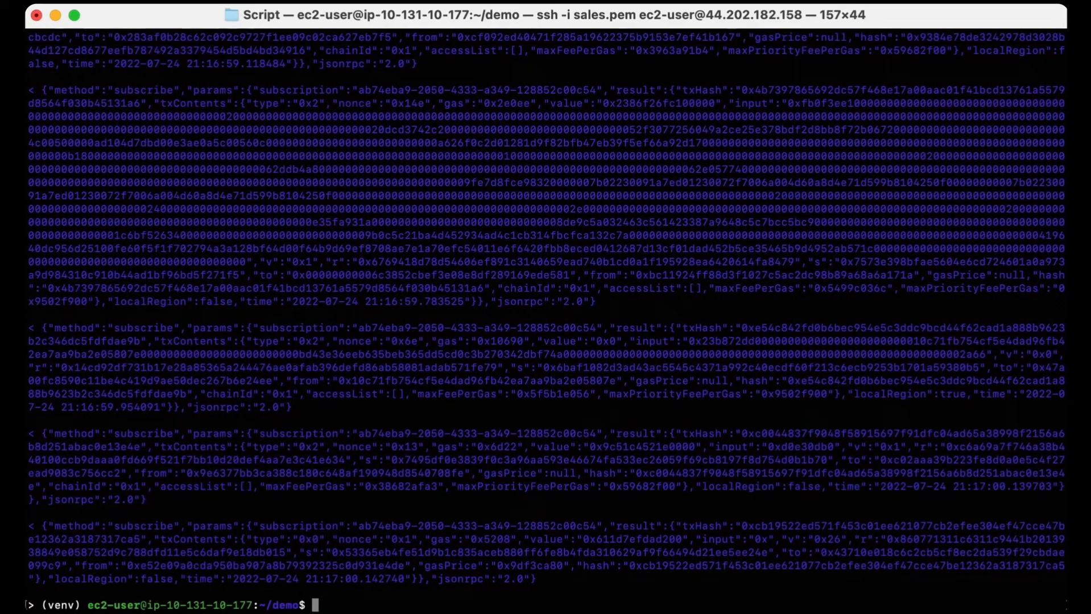
mouse_move(628, 369)
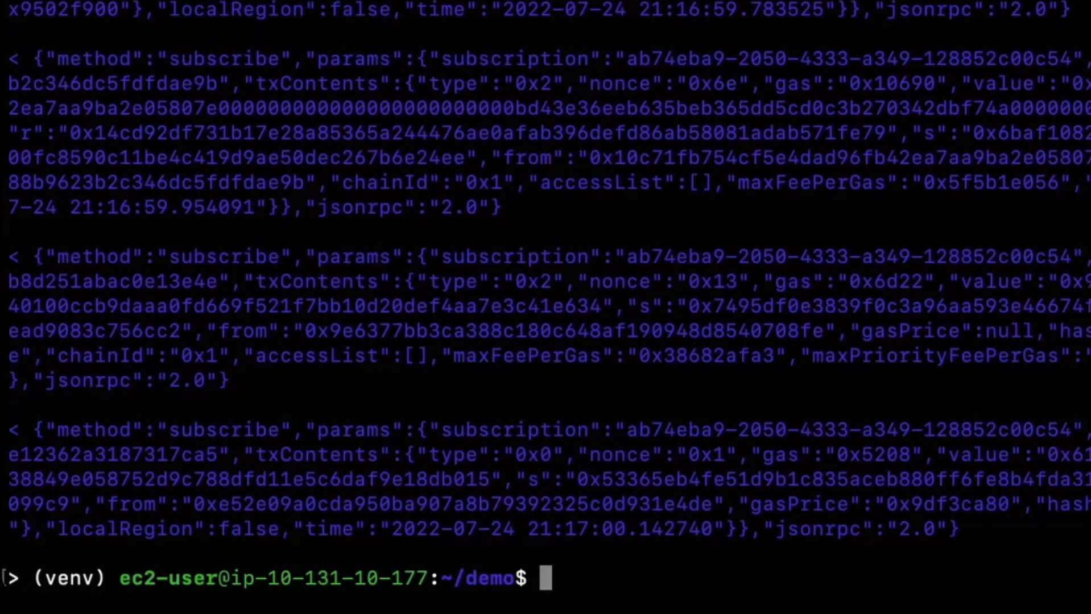
Ping 3.91.103.84 for eight replies, then enter the compare_tx_feeds.py command with gateway and eth endpoints.
type("ping 3.91.103.84")
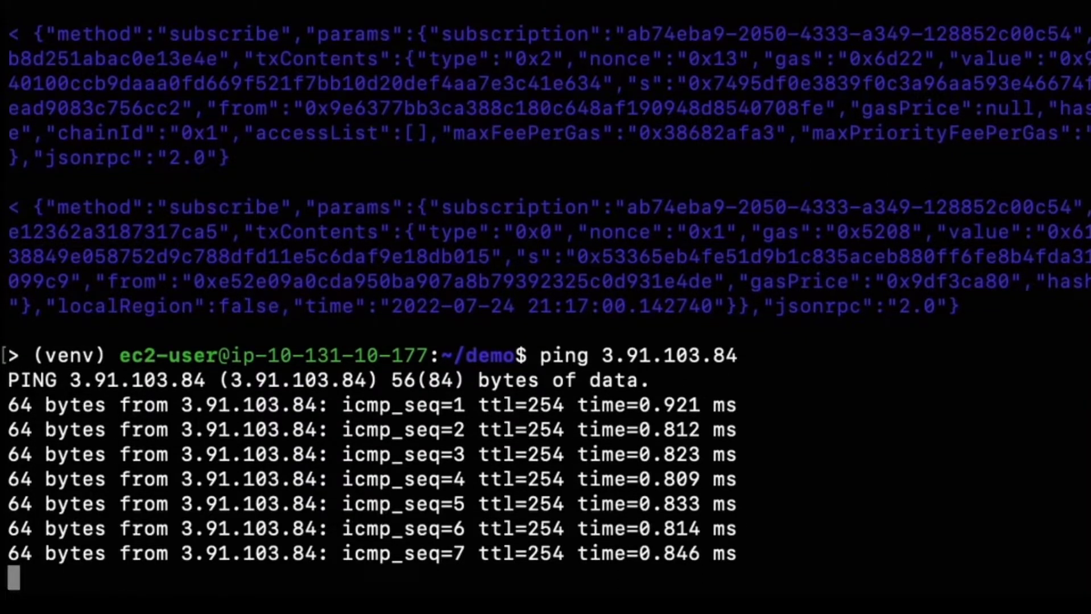
key("ctrl+c")
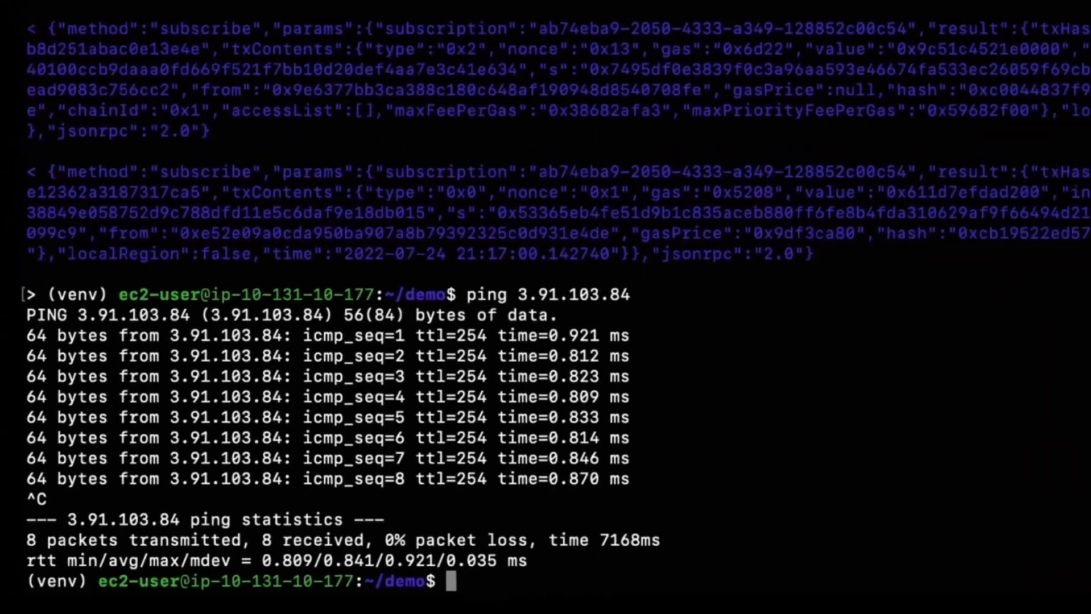
type("python compare_tx_feeds.py --gateway ws://44.202.182.158:28333/ws --eth ws://3.91.103.84:8546 --interval 30 --num-intervals 1 --auth-header=\"\" --exclude-tx-contents --lead-time 0 --trail-time 0")
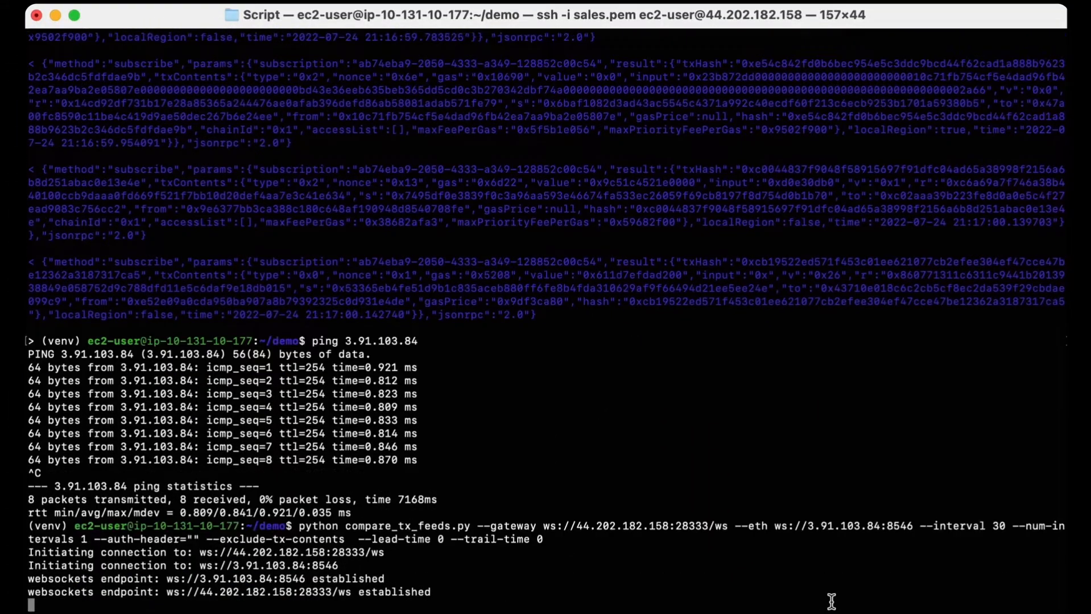
mouse_move(529, 604)
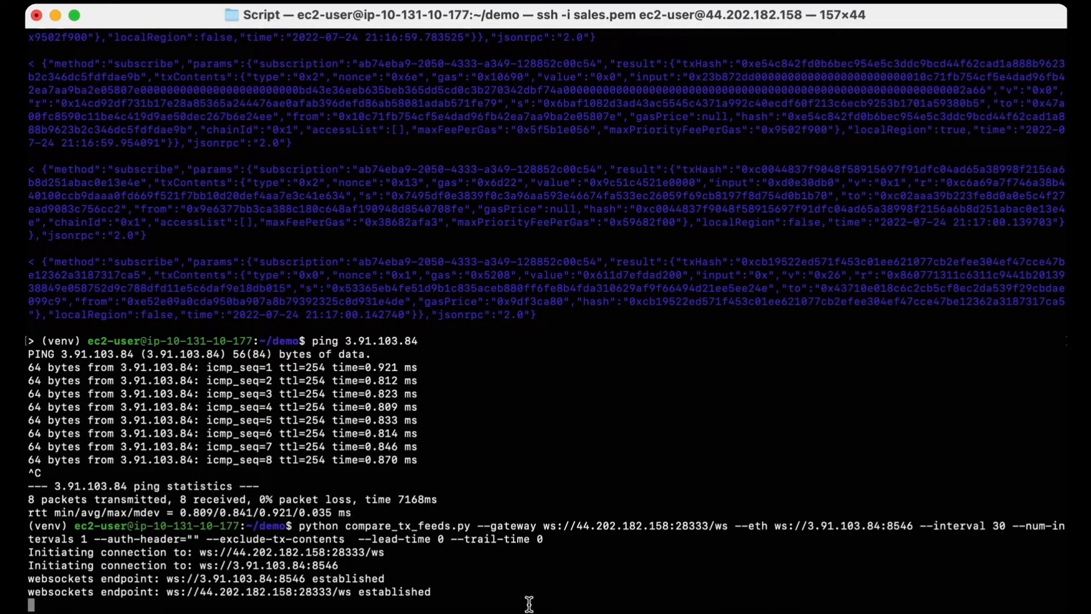
Highlight the gateway websocket endpoint ws://44.202.182.158:28333/ws in the running script's output.
left_click_drag(167, 578, 384, 578)
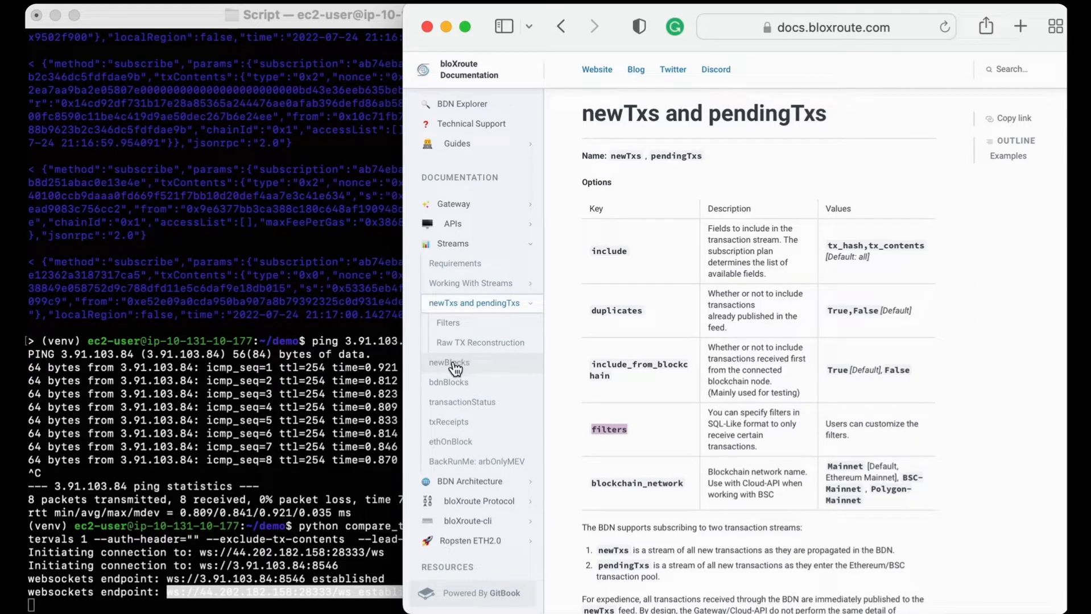
Open the newTxs and pendingTxs streams page in the bloXroute docs sidebar.
left_click(449, 362)
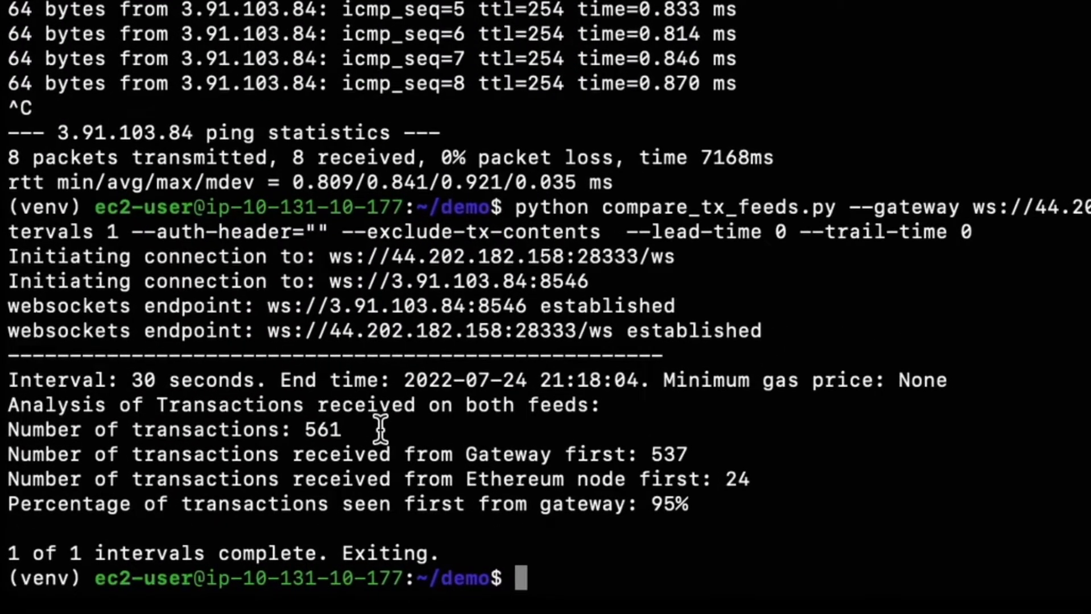
Highlight the 561-transaction total and the 95% gateway-first figure in the results.
double_click(320, 430)
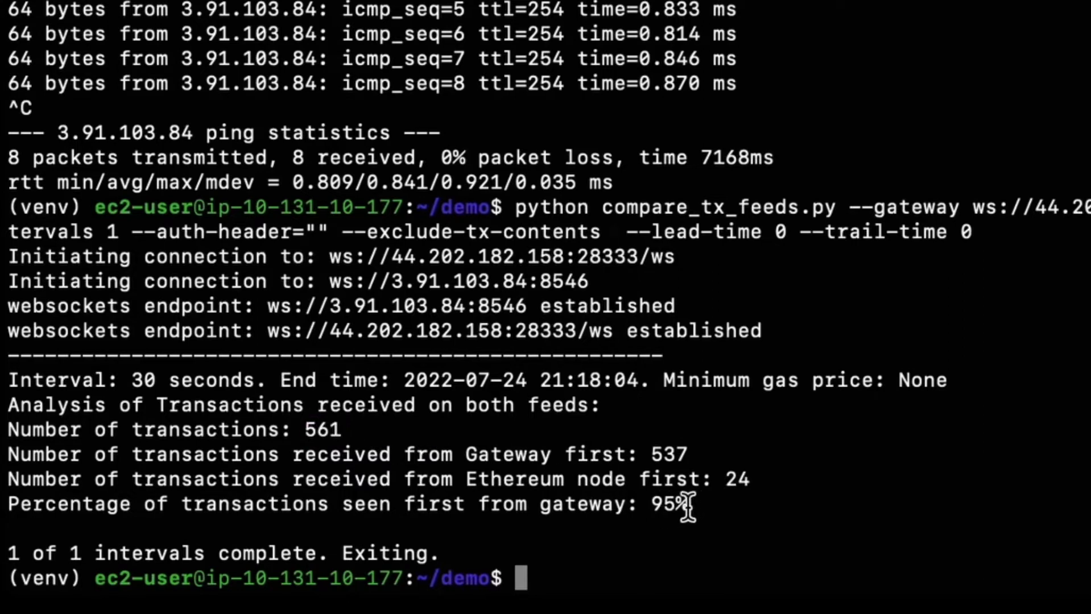
double_click(666, 503)
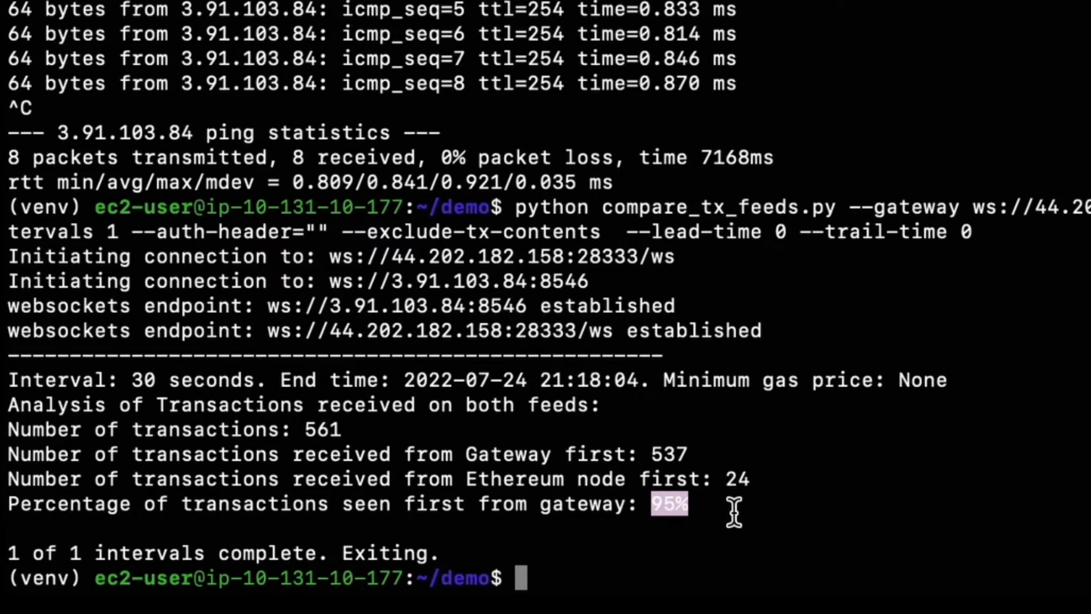